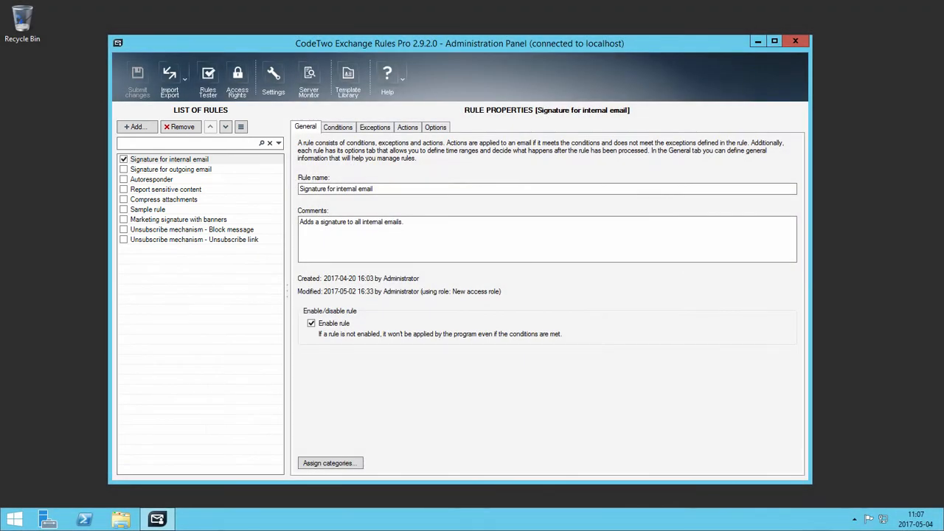
- Review the 'Signature for internal email' rule's conditions, then its Insert signature action
{"action": "left_click", "coordinate": [337, 127]}
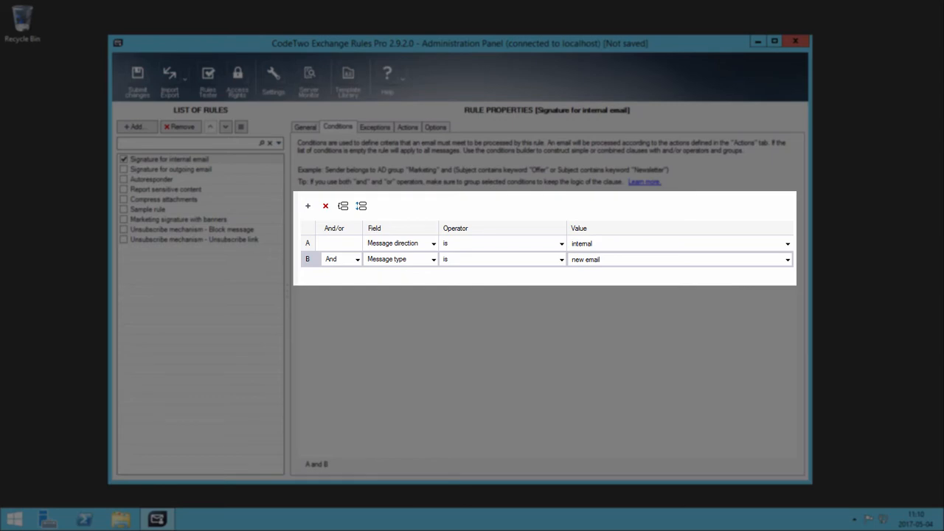
{"action": "left_click", "coordinate": [407, 127]}
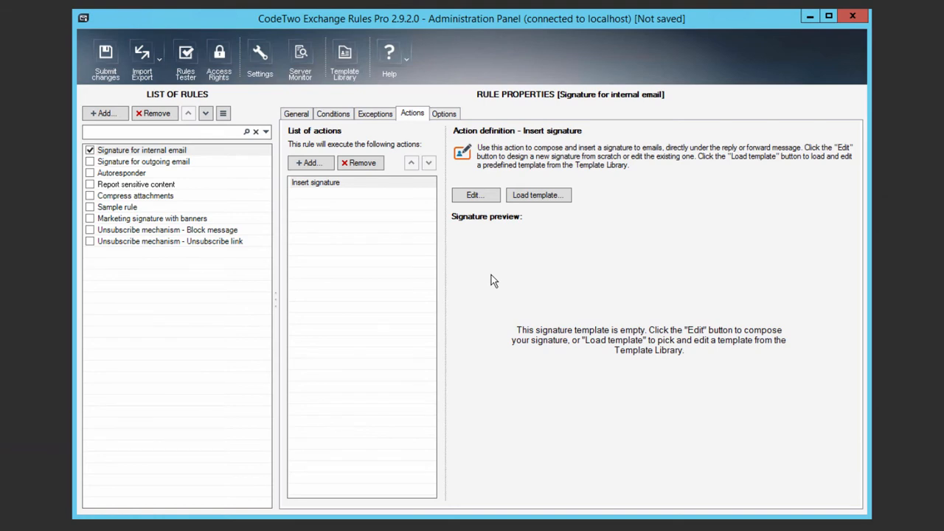
- Open the Insert signature action's empty template in the signature editor
{"action": "left_click", "coordinate": [474, 195]}
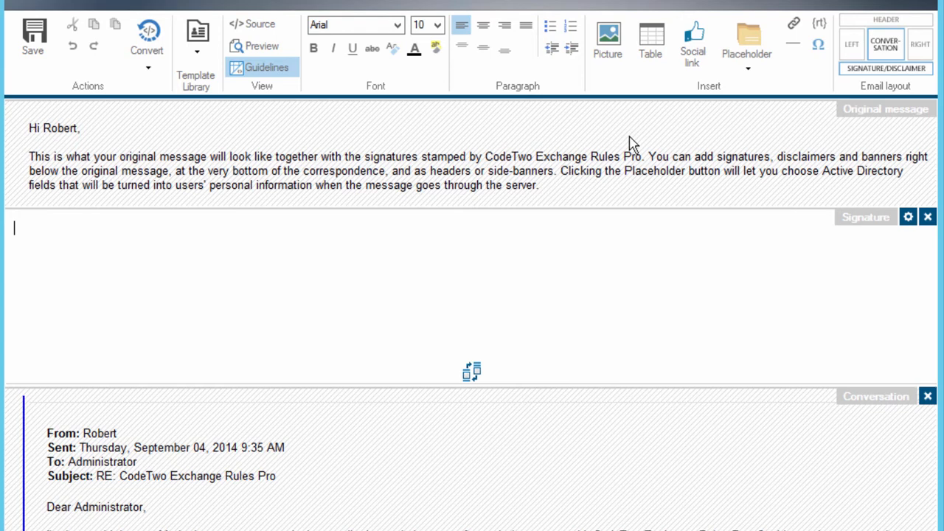
{"action": "mouse_move", "coordinate": [490, 241]}
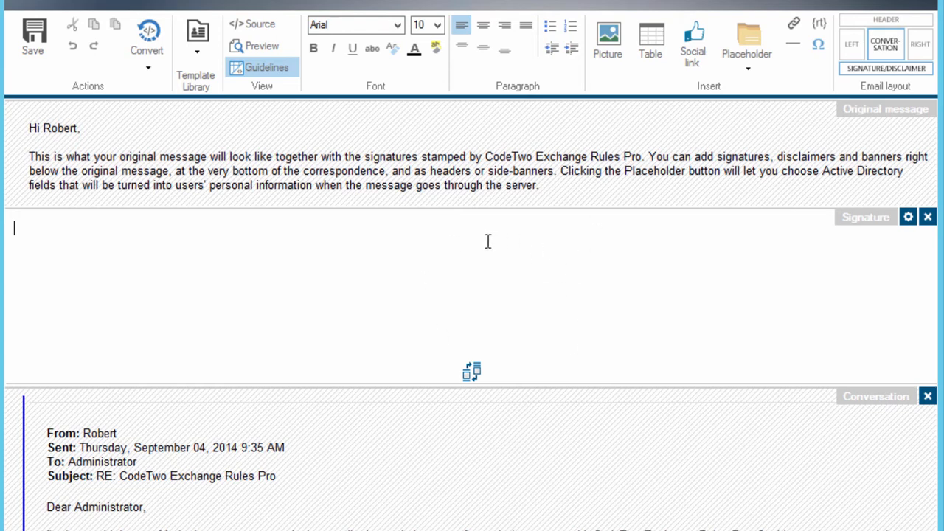
{"action": "mouse_move", "coordinate": [563, 190]}
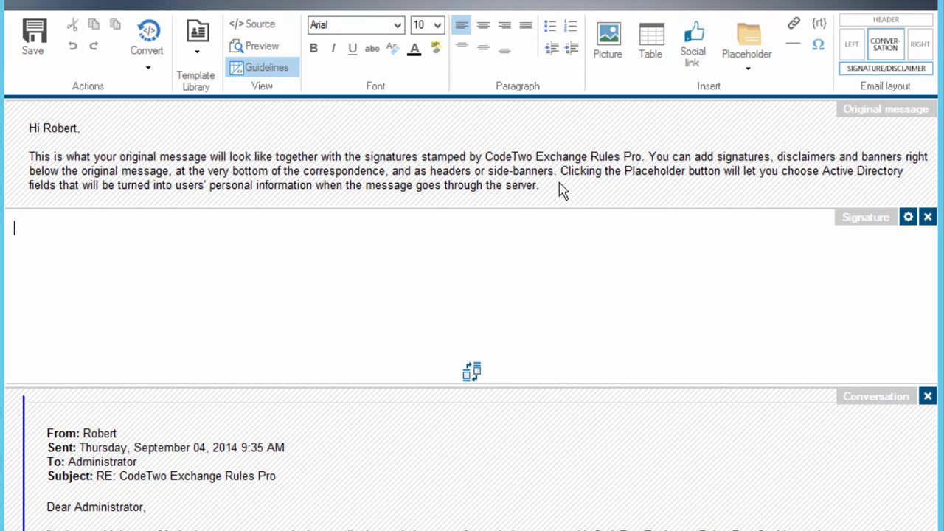
- Insert a two-column table with bold sender name, title, department and phone placeholders
{"action": "left_click", "coordinate": [650, 41]}
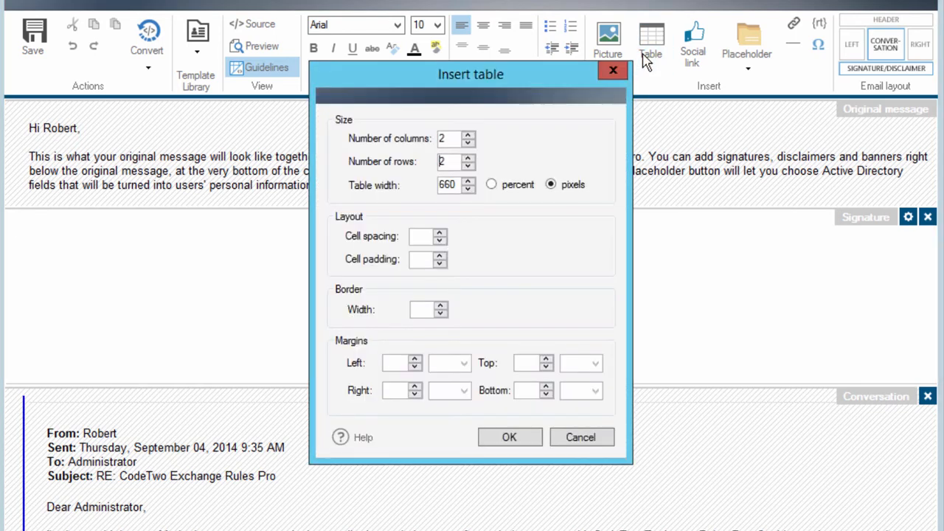
{"action": "left_click", "coordinate": [509, 437]}
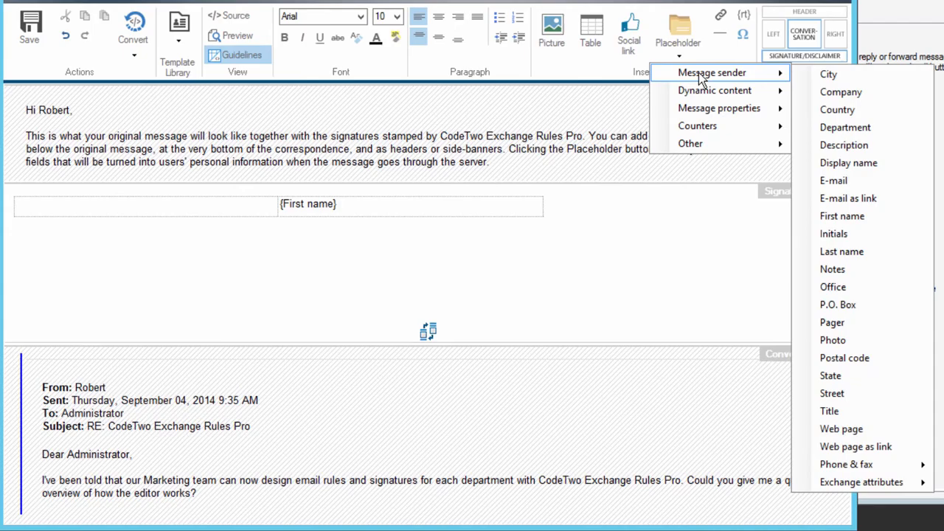
{"action": "left_click", "coordinate": [842, 252]}
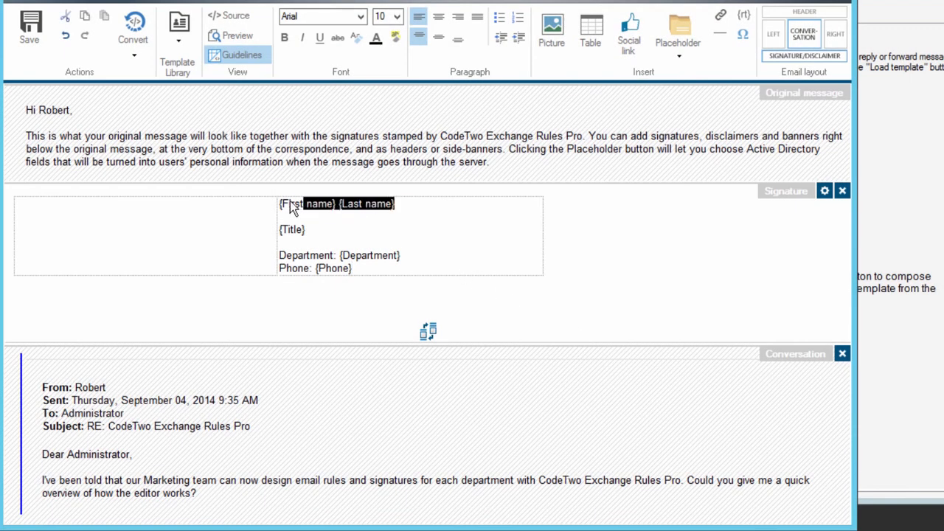
{"action": "left_click", "coordinate": [214, 237]}
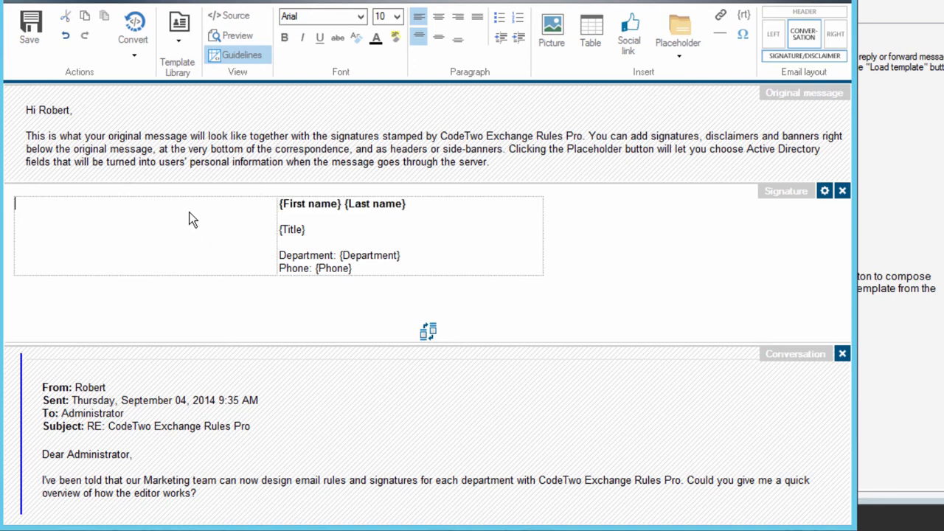
- Add a centred sender photo placeholder at original dimensions in the left cell
{"action": "left_click", "coordinate": [678, 29]}
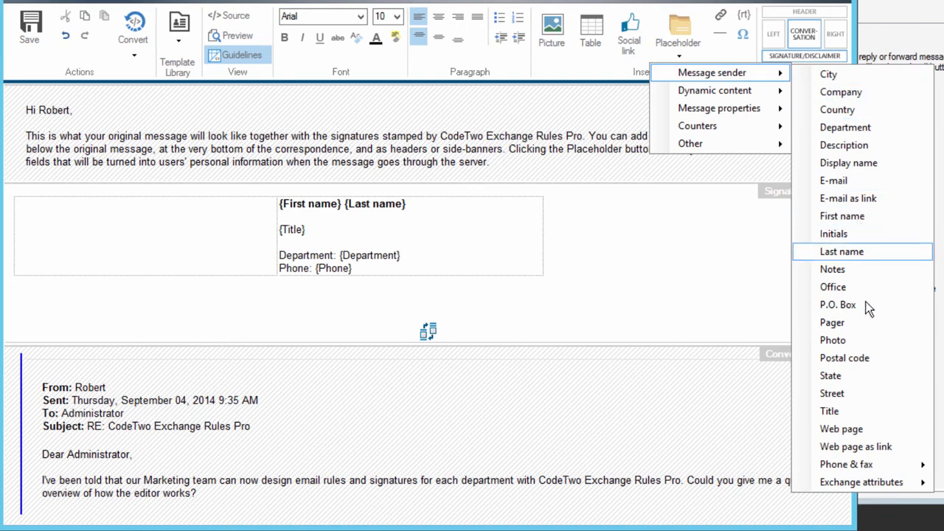
{"action": "left_click", "coordinate": [833, 340]}
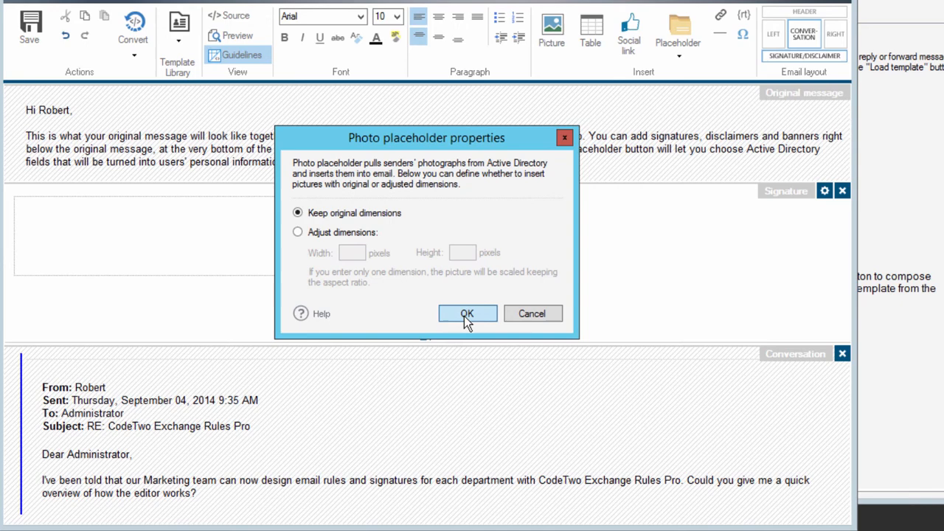
{"action": "left_click", "coordinate": [468, 314]}
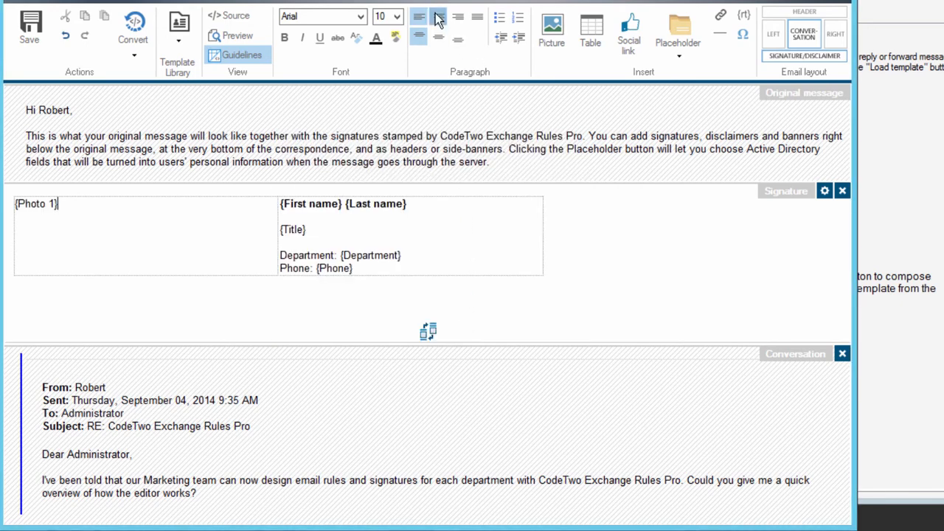
{"action": "left_click", "coordinate": [438, 17]}
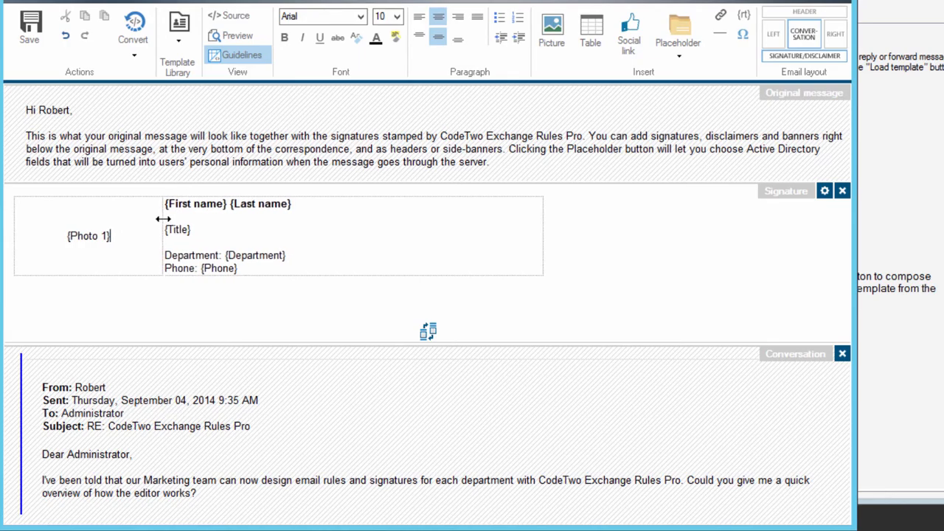
{"action": "left_click", "coordinate": [29, 29]}
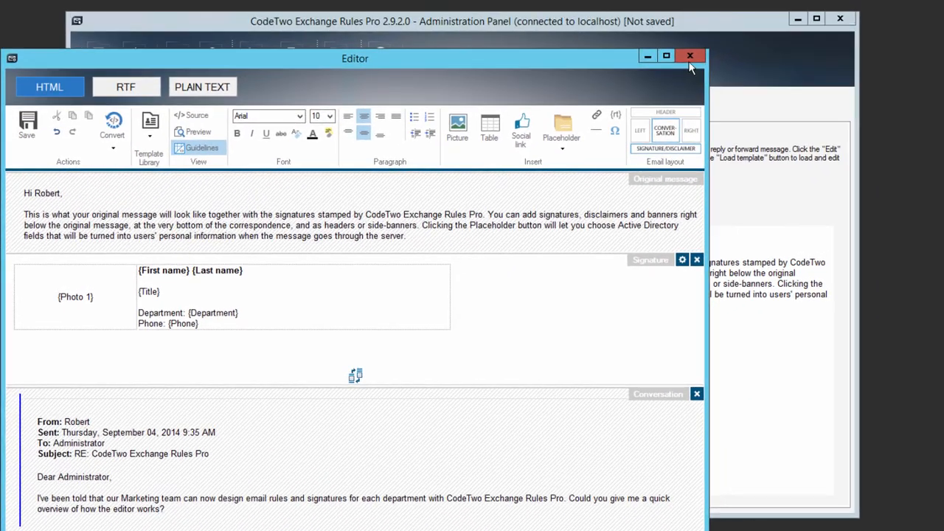
- Close the signature editor, keeping the photo-and-details table template
{"action": "left_click", "coordinate": [690, 57]}
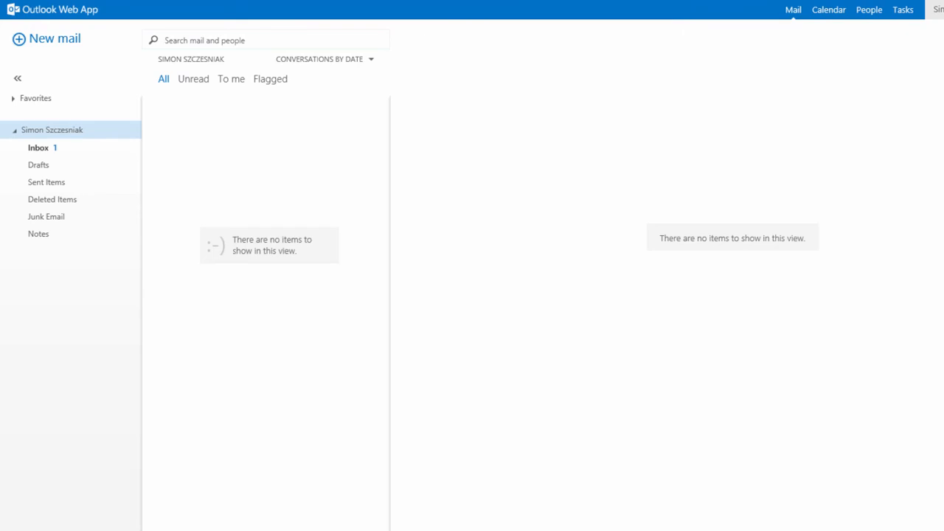
- Compose an email titled 'Just a test' saying 'Just sending my new email signature'
{"action": "left_click", "coordinate": [46, 39]}
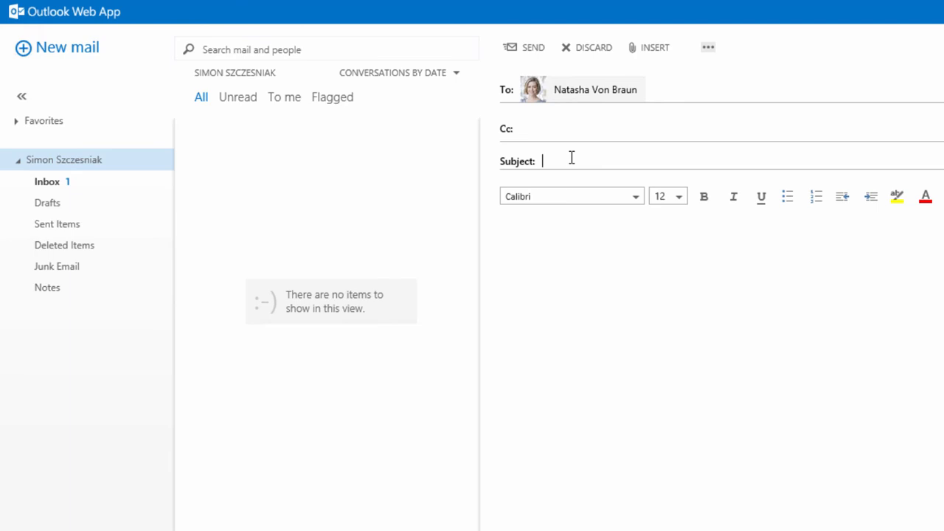
{"action": "type", "text": "Just a test"}
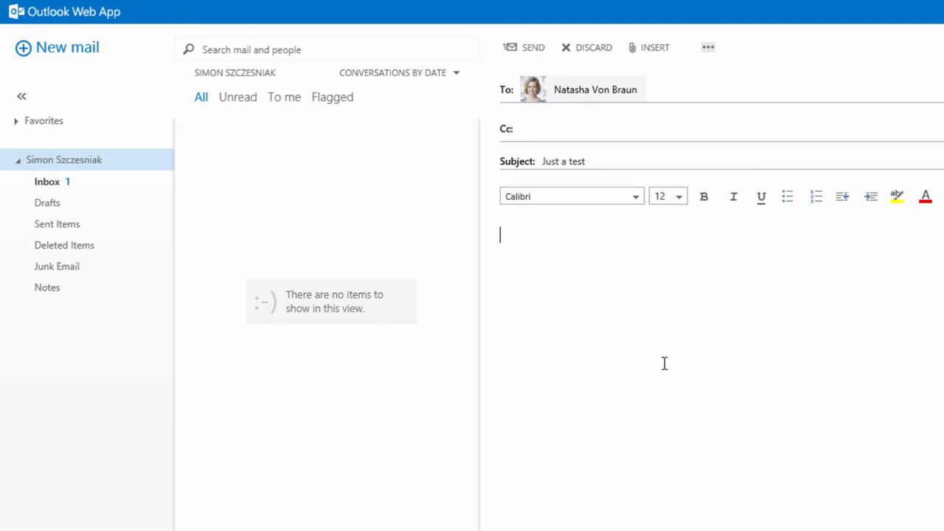
{"action": "type", "text": "Just sending my ne"}
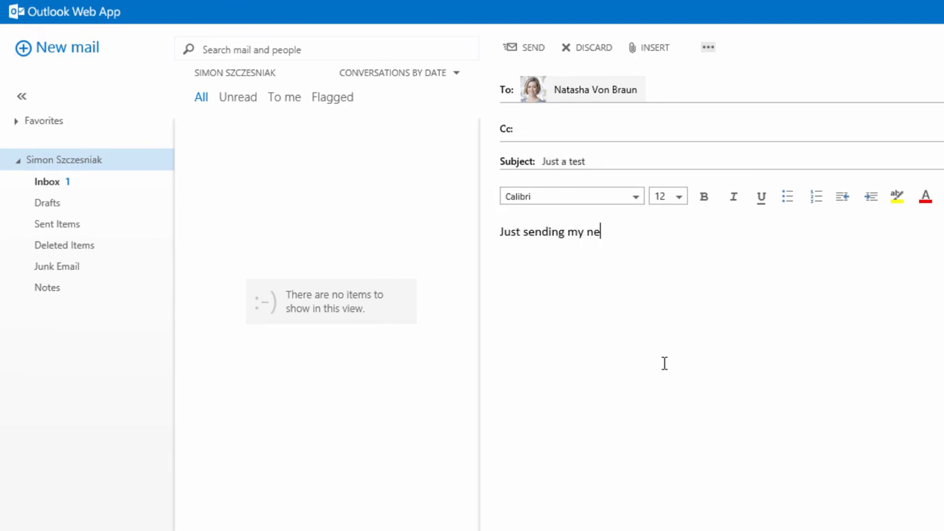
{"action": "type", "text": "w email signature"}
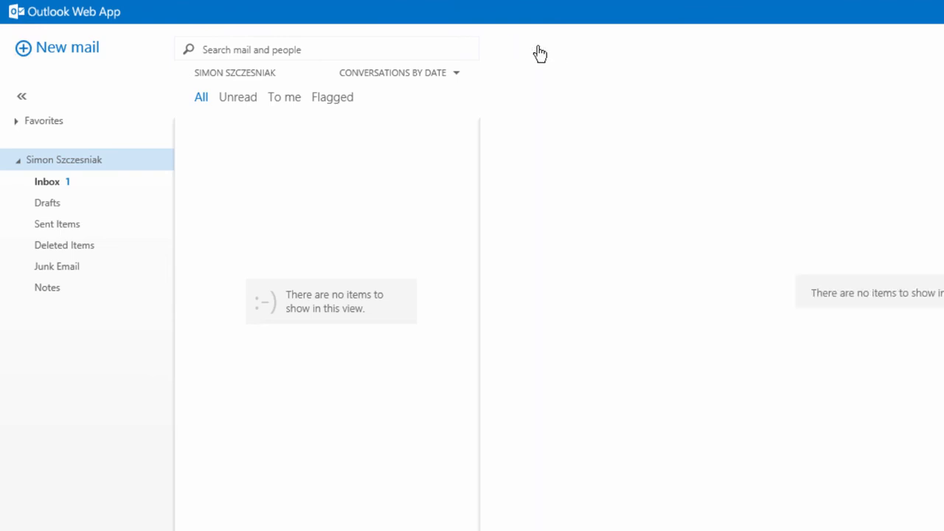
{"action": "mouse_move", "coordinate": [548, 54]}
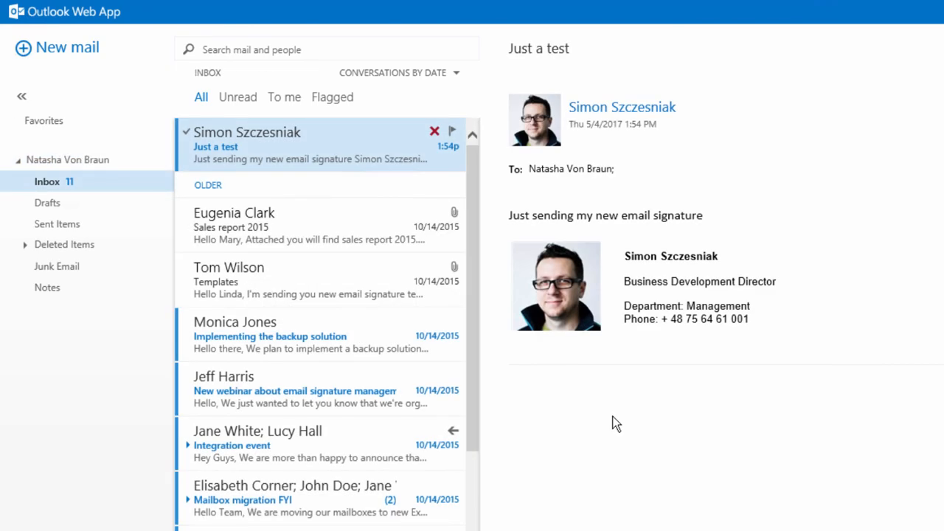
{"action": "mouse_move", "coordinate": [507, 235]}
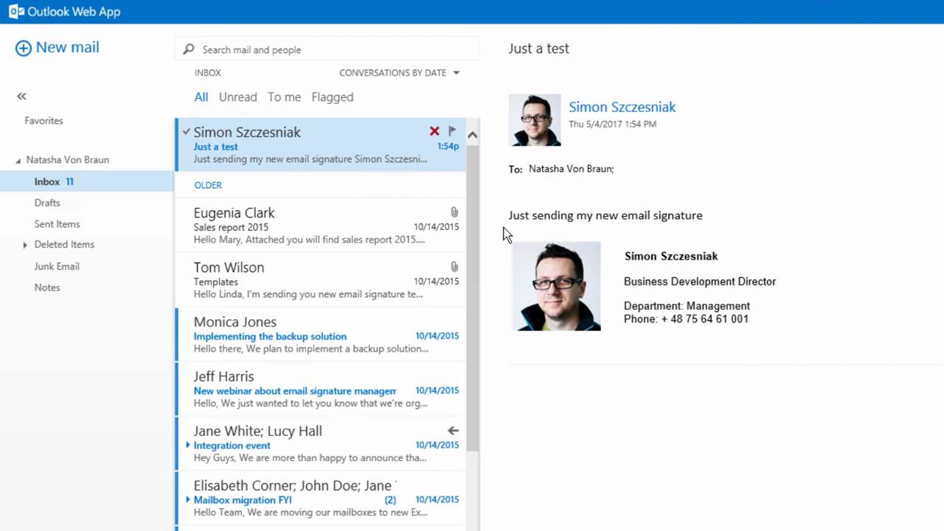